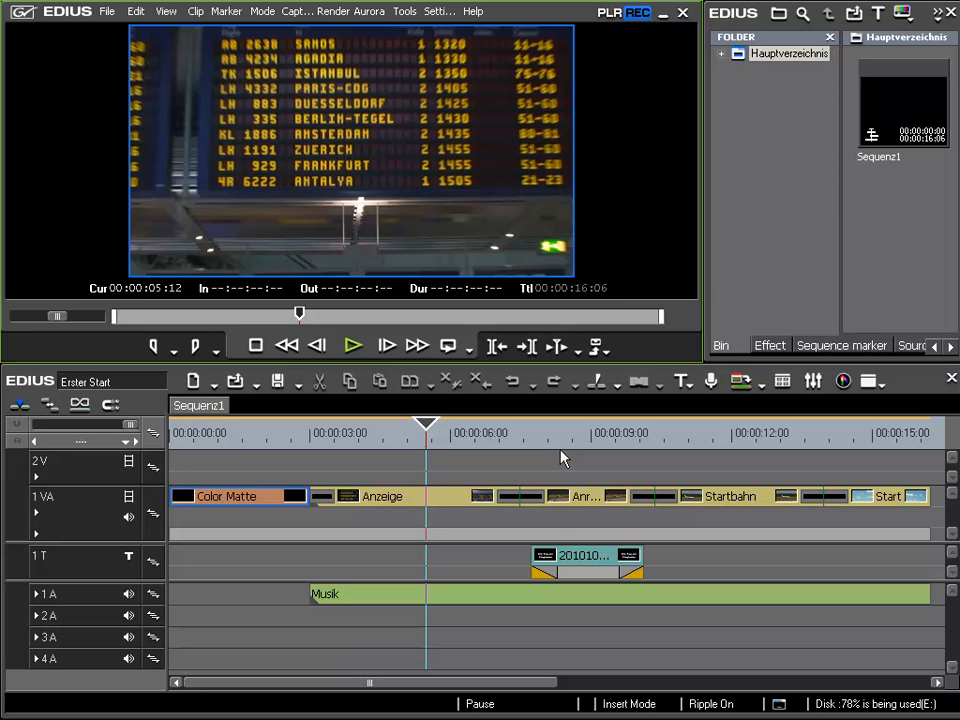
- Show the Settings menu with its list of settings categories
left_click(438, 11)
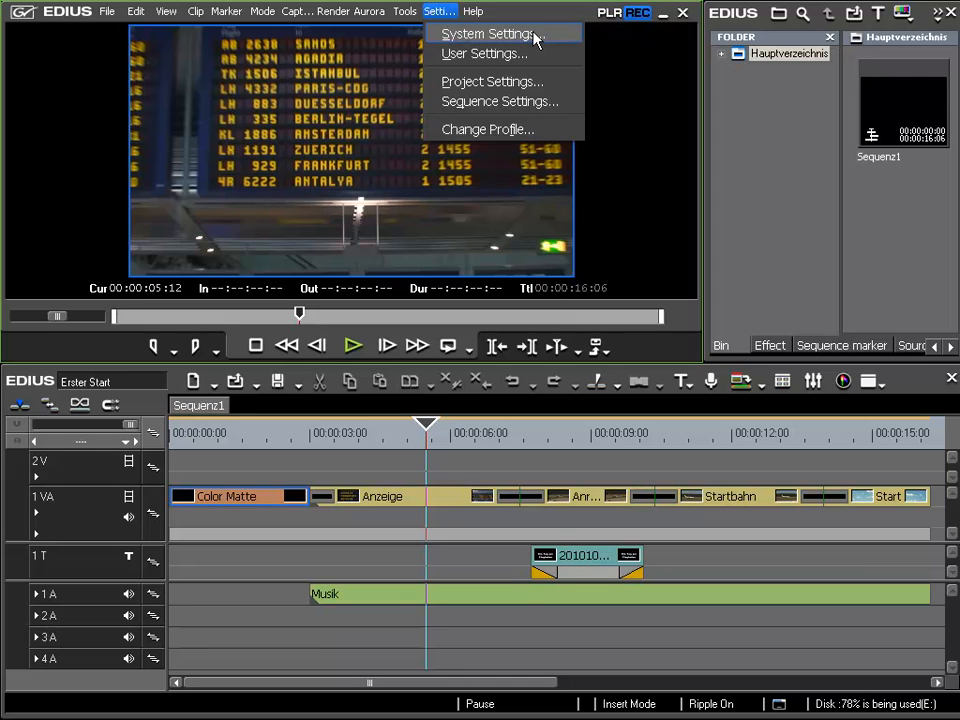
- Reach the Preview Device page under Hardware, listing Generic OHCI and HDSTORM outputs
left_click(487, 33)
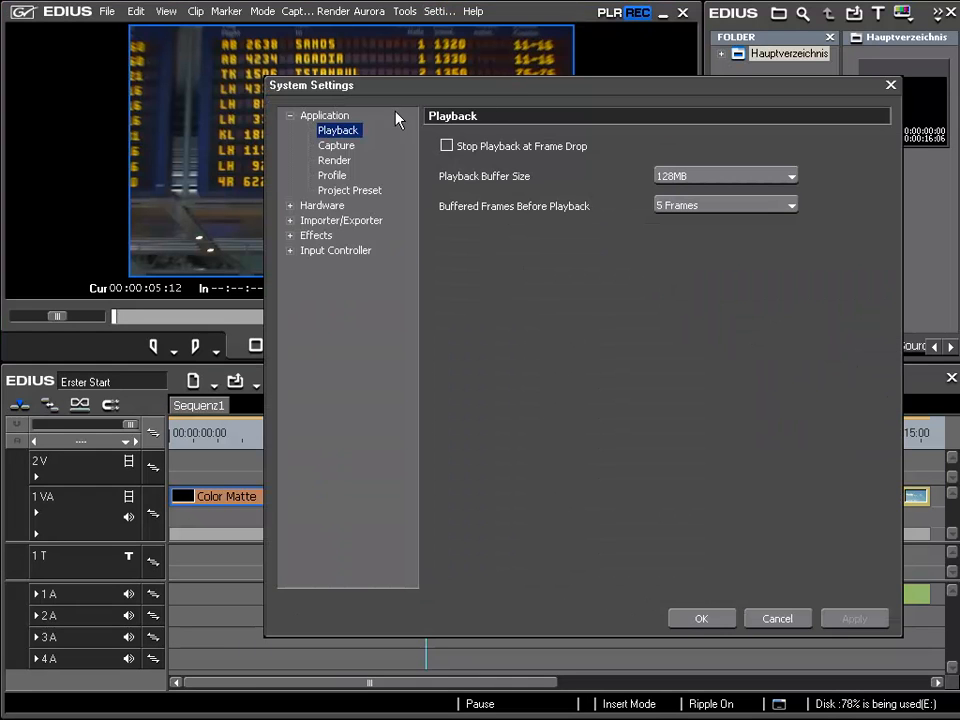
left_click(290, 205)
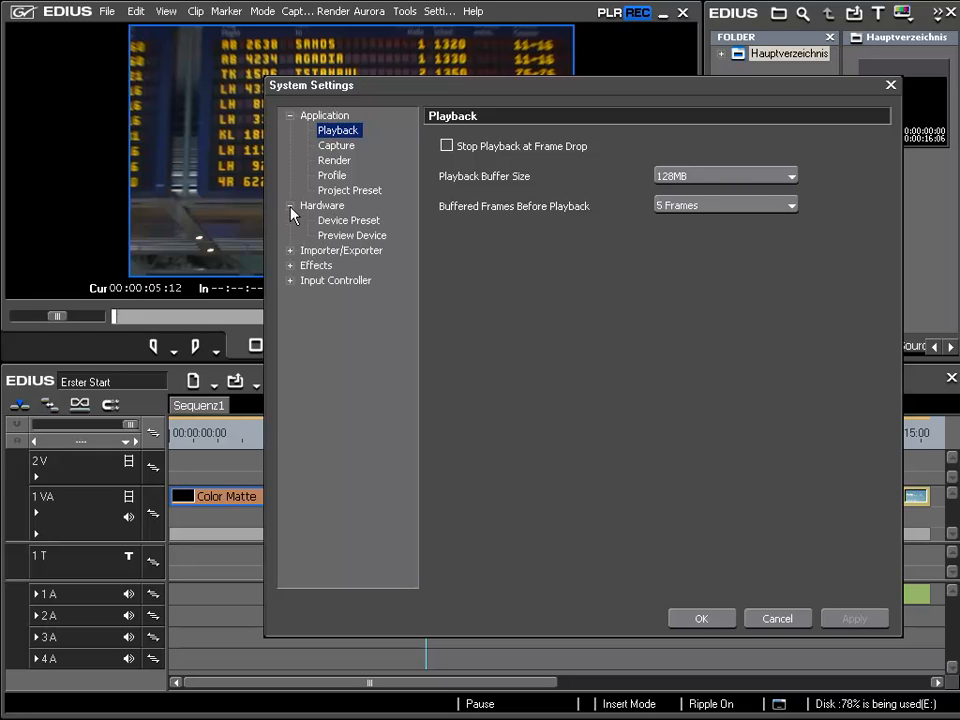
mouse_move(332, 240)
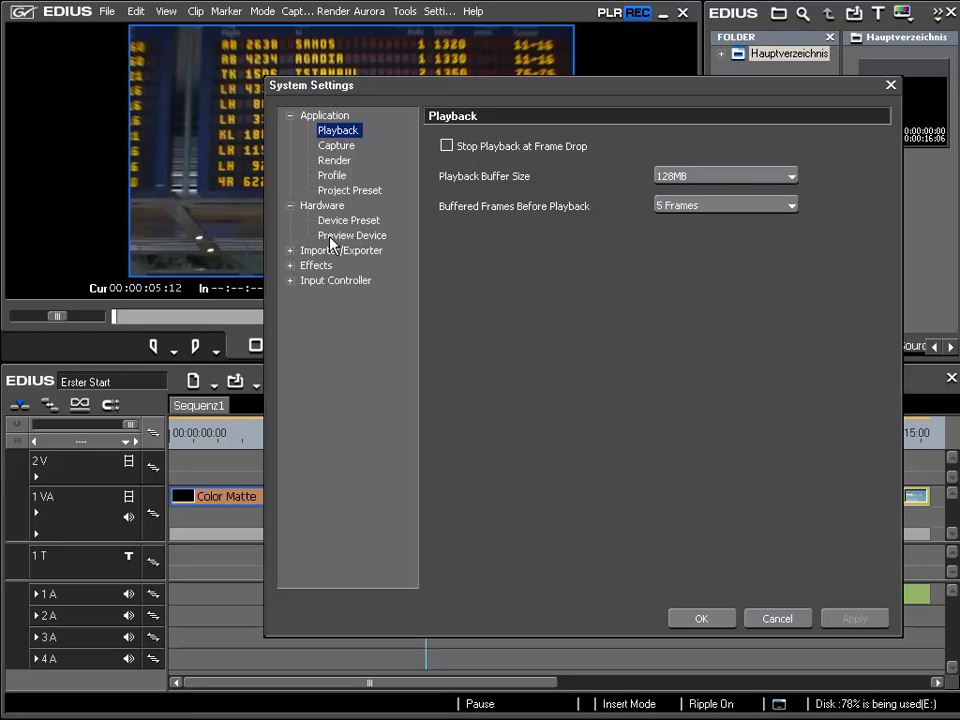
left_click(352, 235)
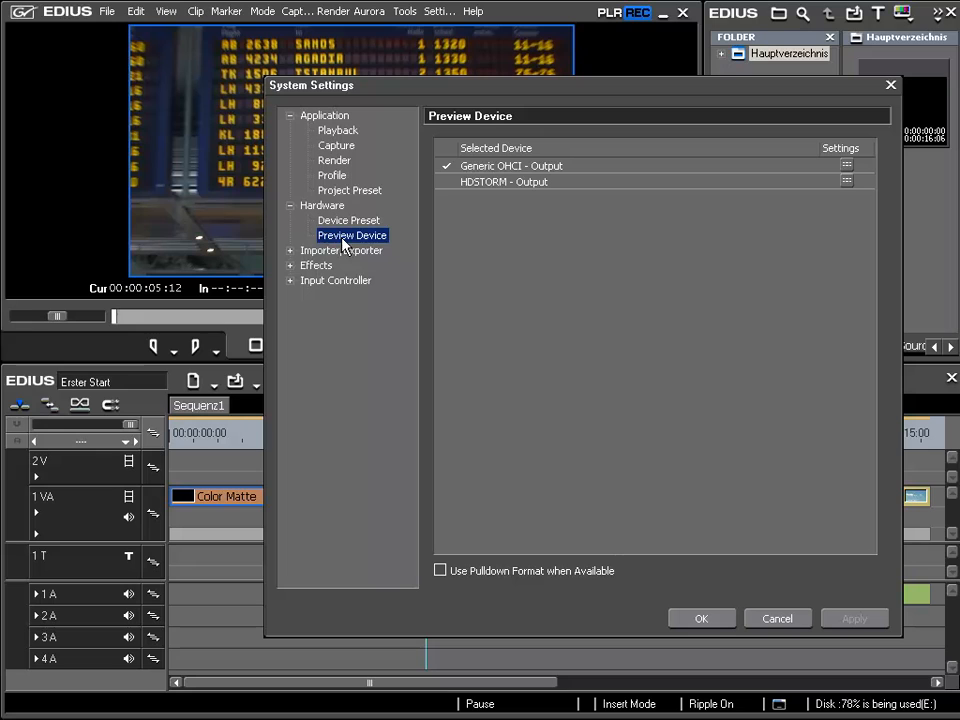
mouse_move(528, 265)
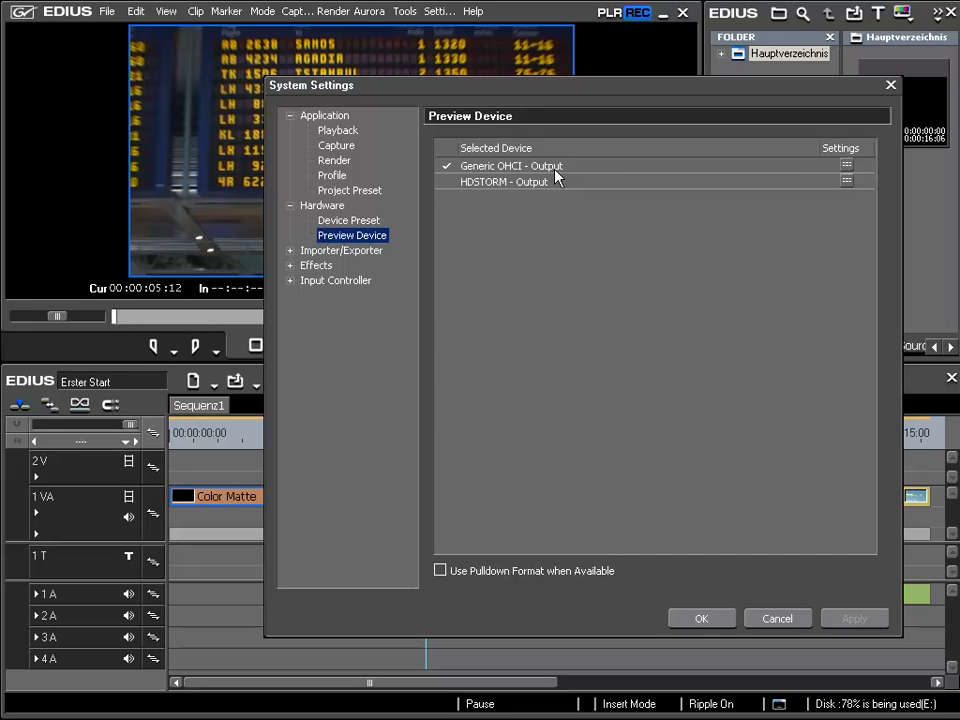
mouse_move(532, 170)
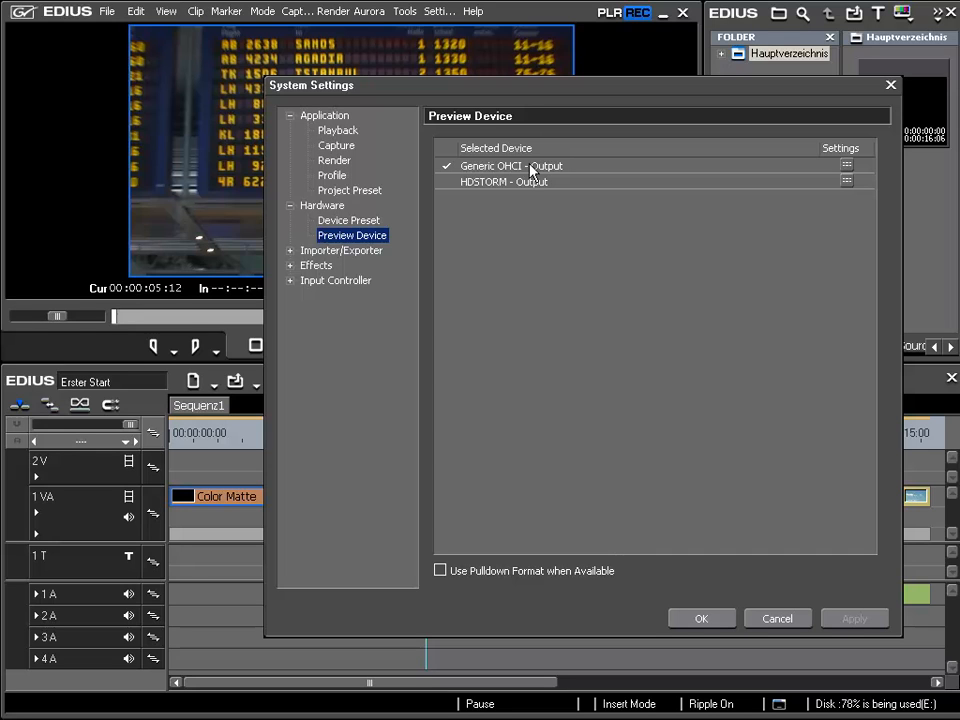
mouse_move(547, 160)
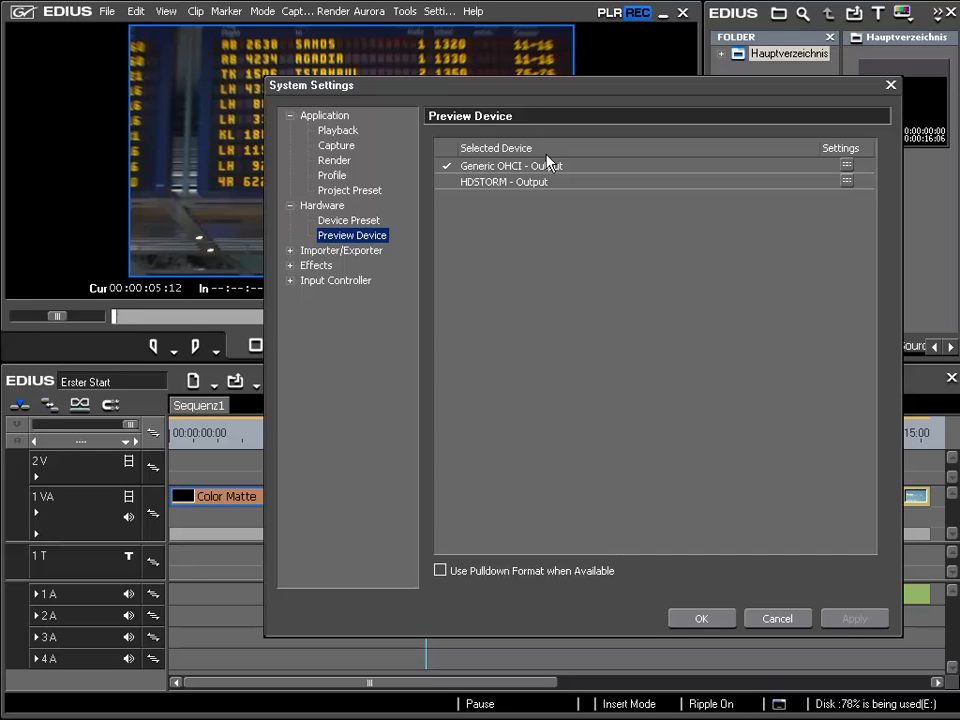
mouse_move(507, 217)
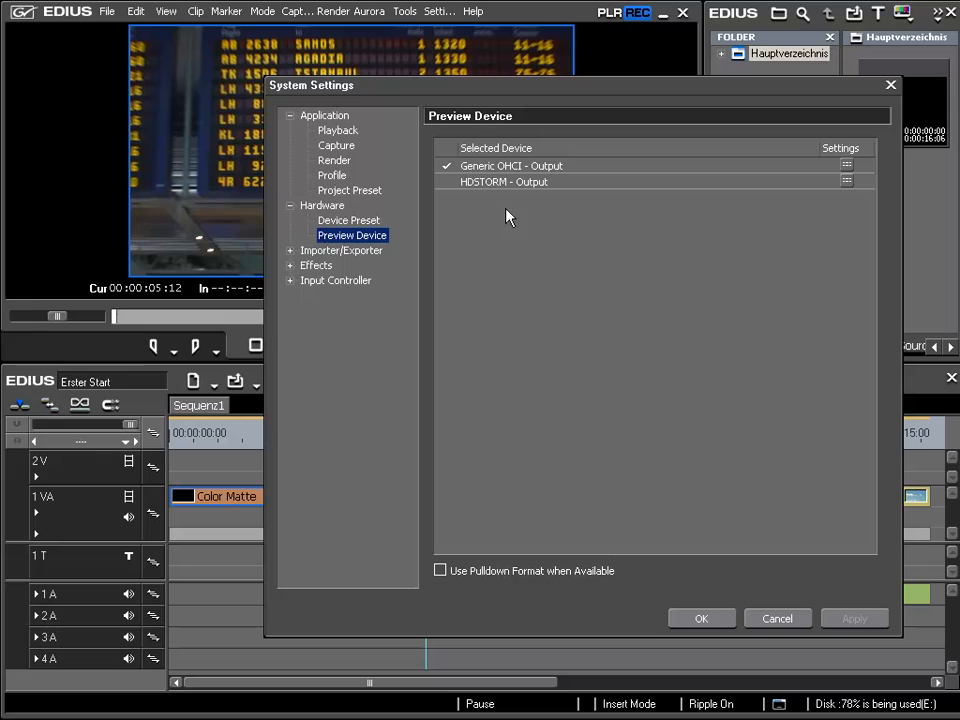
mouse_move(506, 203)
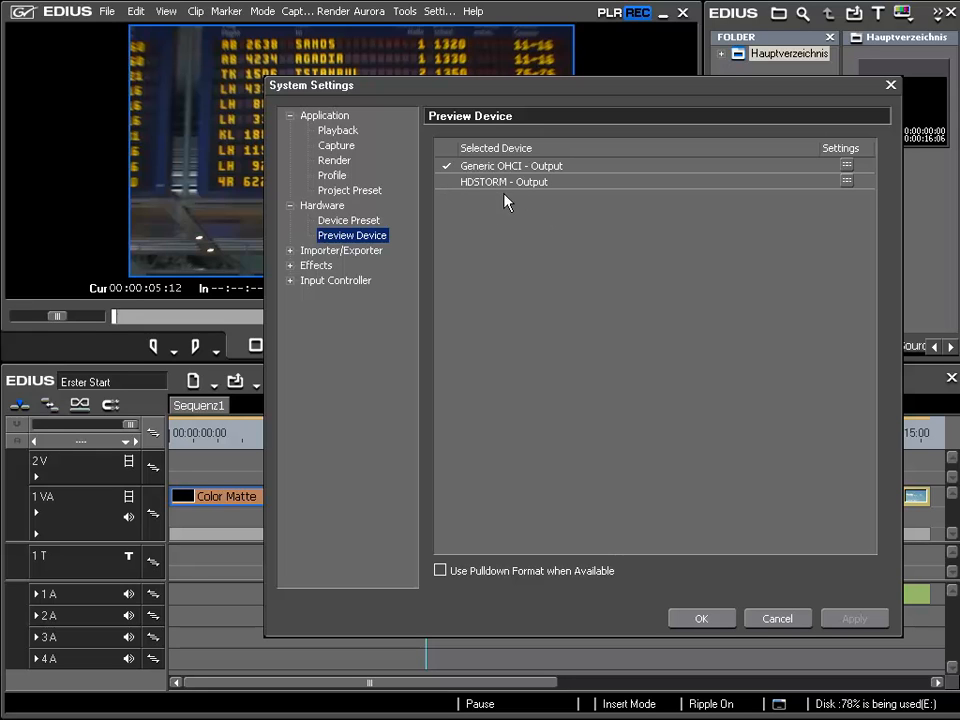
mouse_move(521, 250)
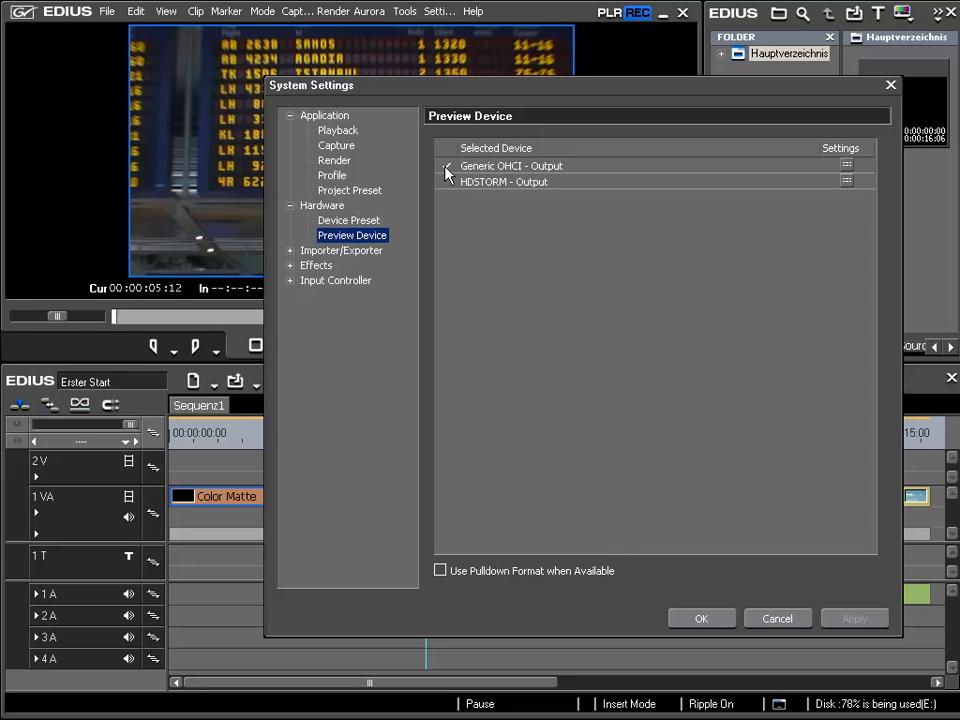
- Check HDSTORM - Output as the preview device instead of Generic OHCI - Output
left_click(446, 166)
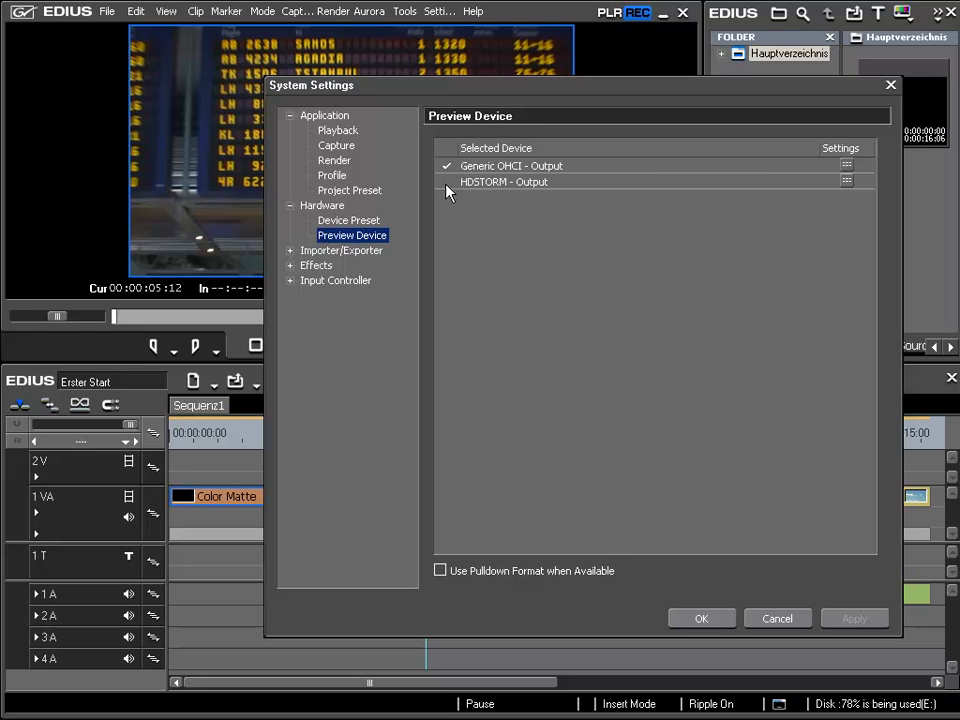
left_click(503, 181)
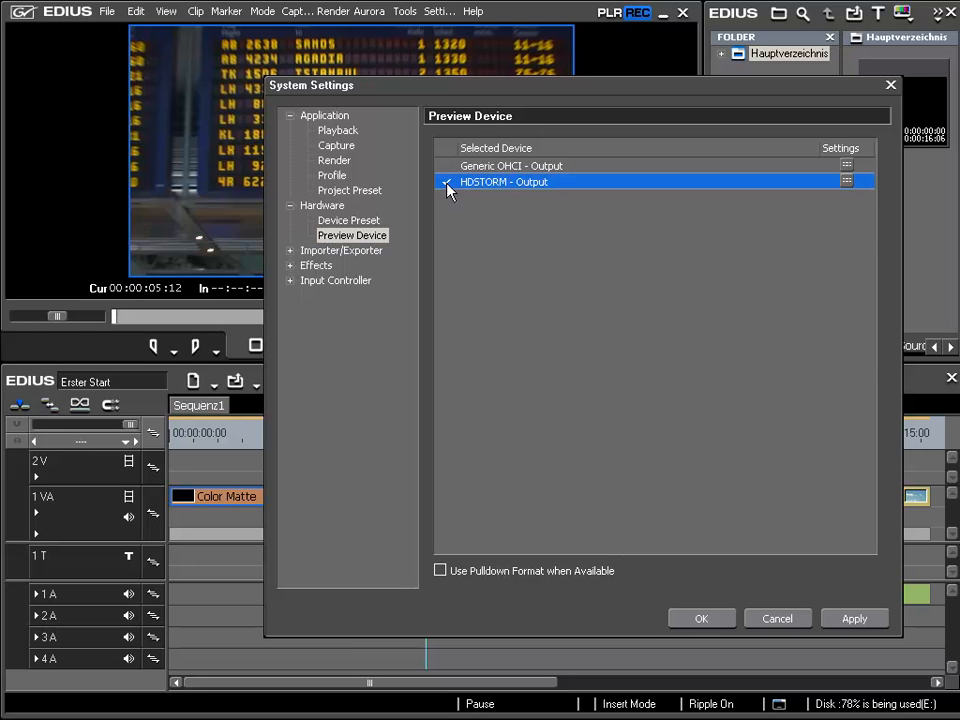
left_click(446, 181)
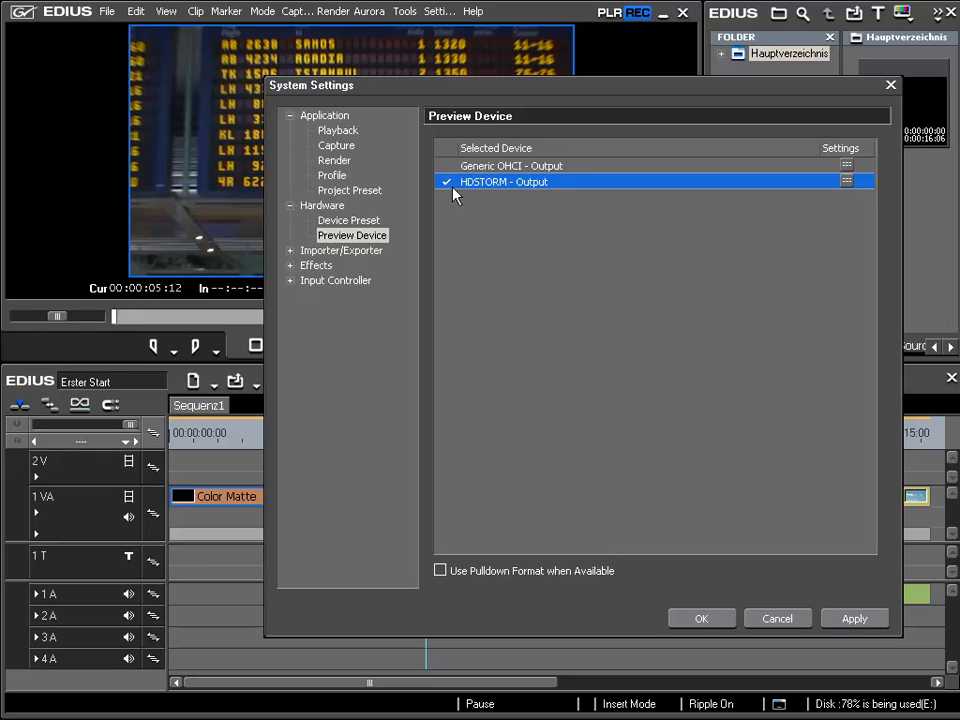
mouse_move(480, 192)
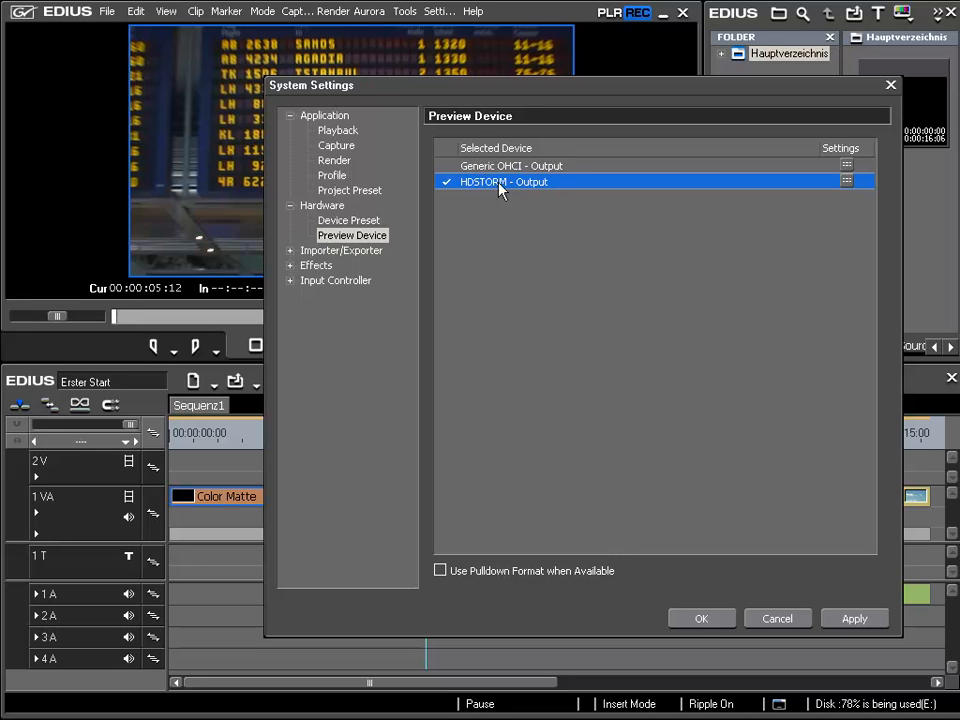
mouse_move(547, 189)
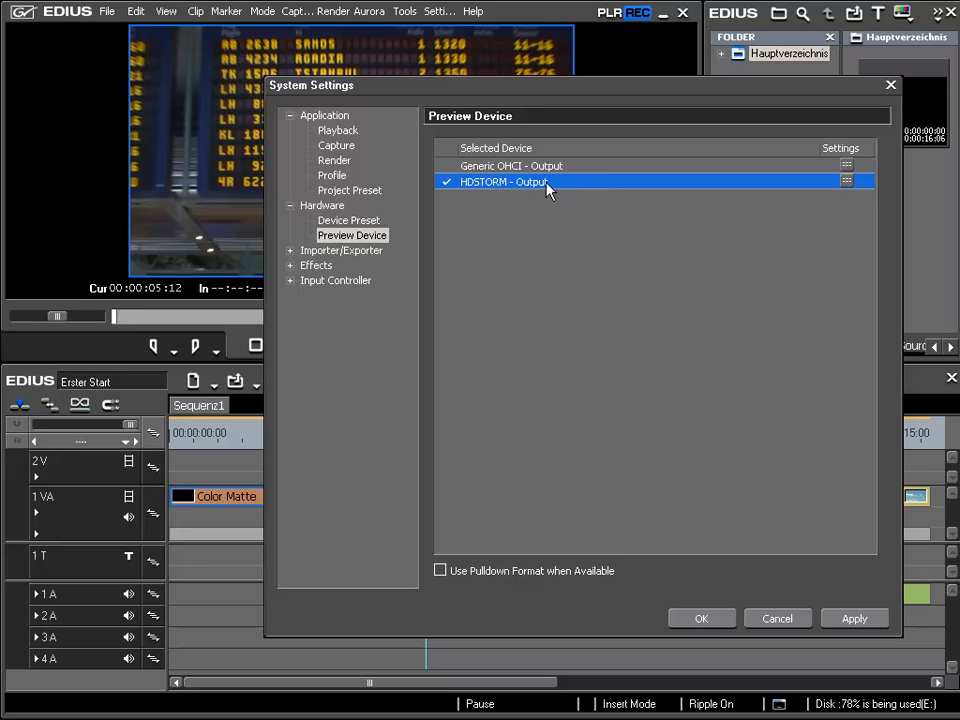
mouse_move(670, 192)
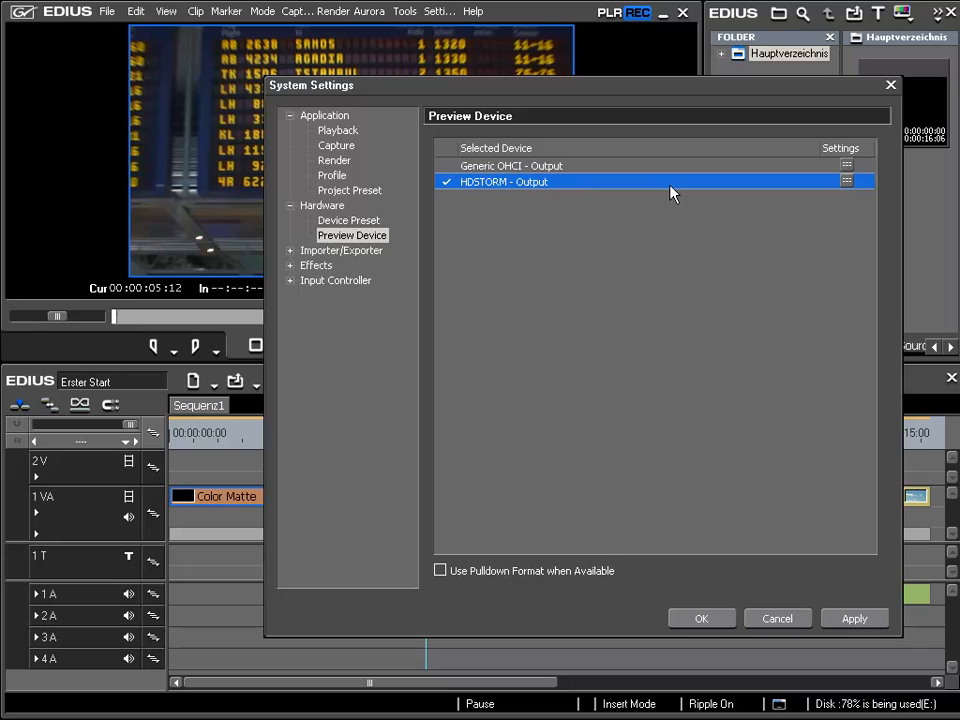
mouse_move(850, 192)
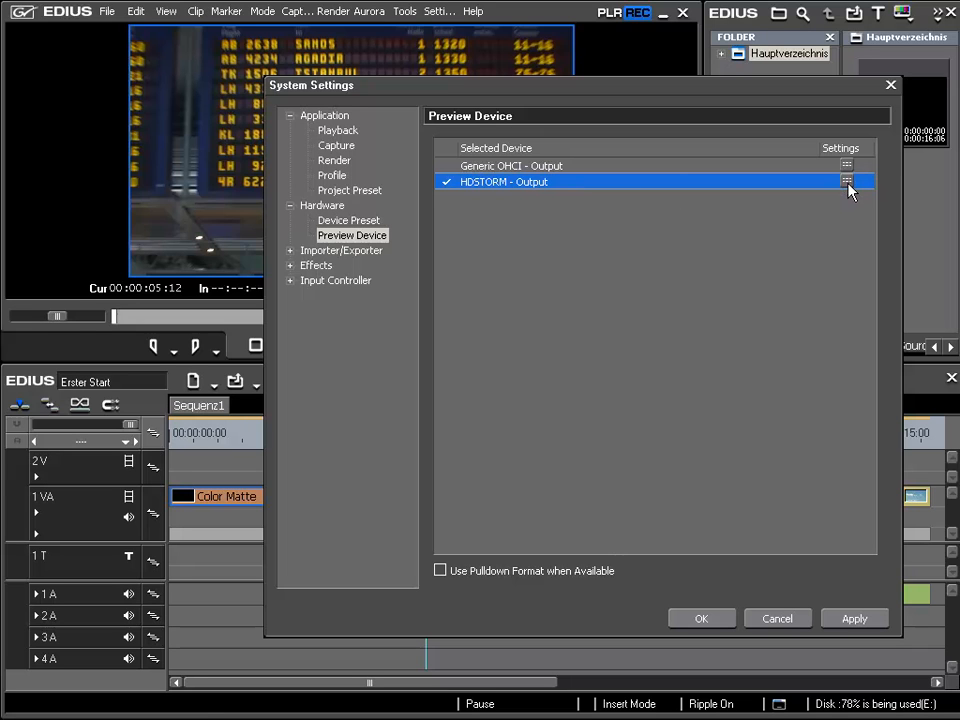
- Show HDSTORM's Analog Output Settings with the Output Signal kept as Component
left_click(846, 181)
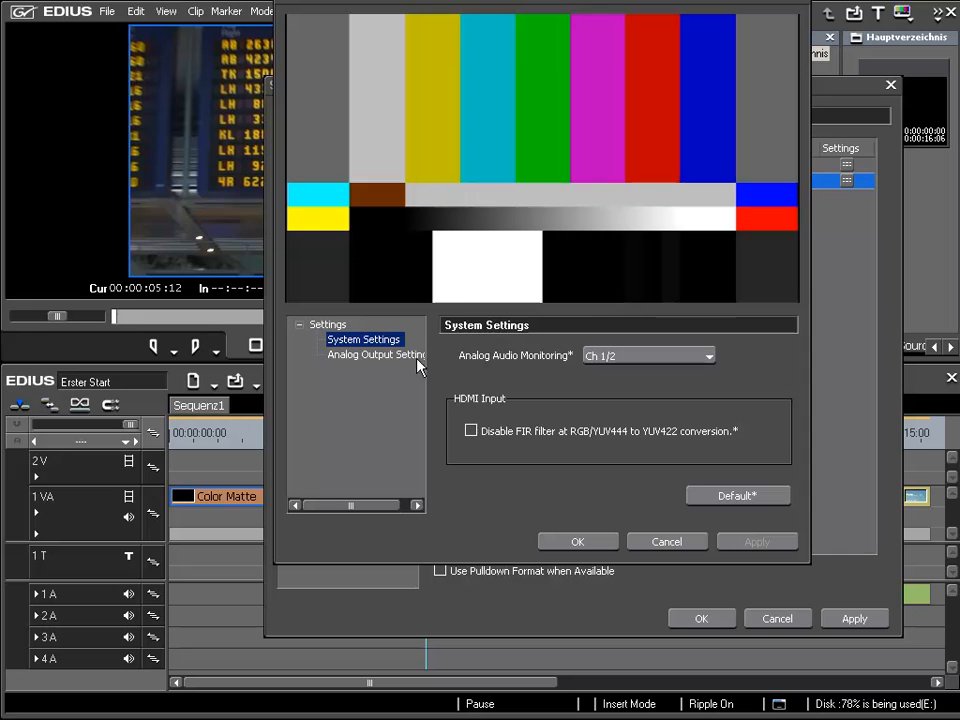
mouse_move(370, 365)
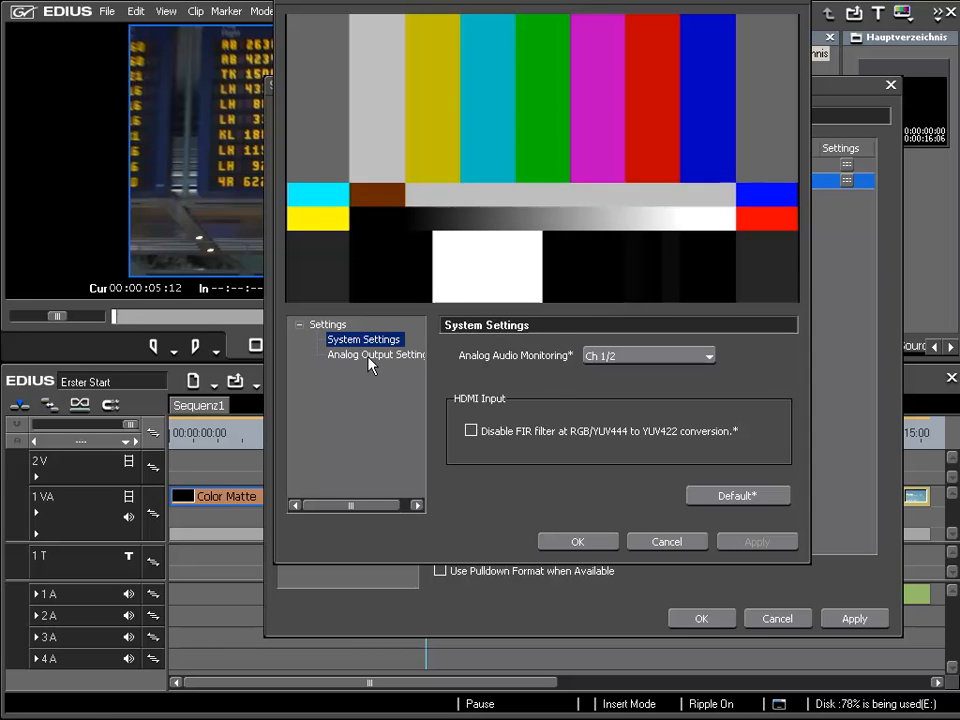
left_click(377, 355)
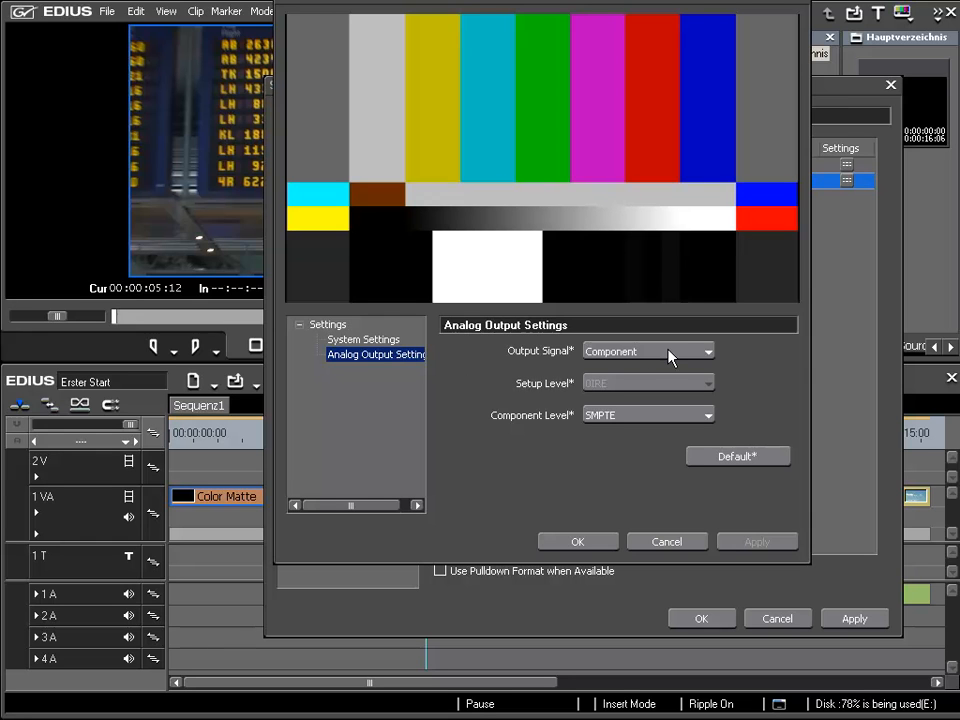
left_click(647, 351)
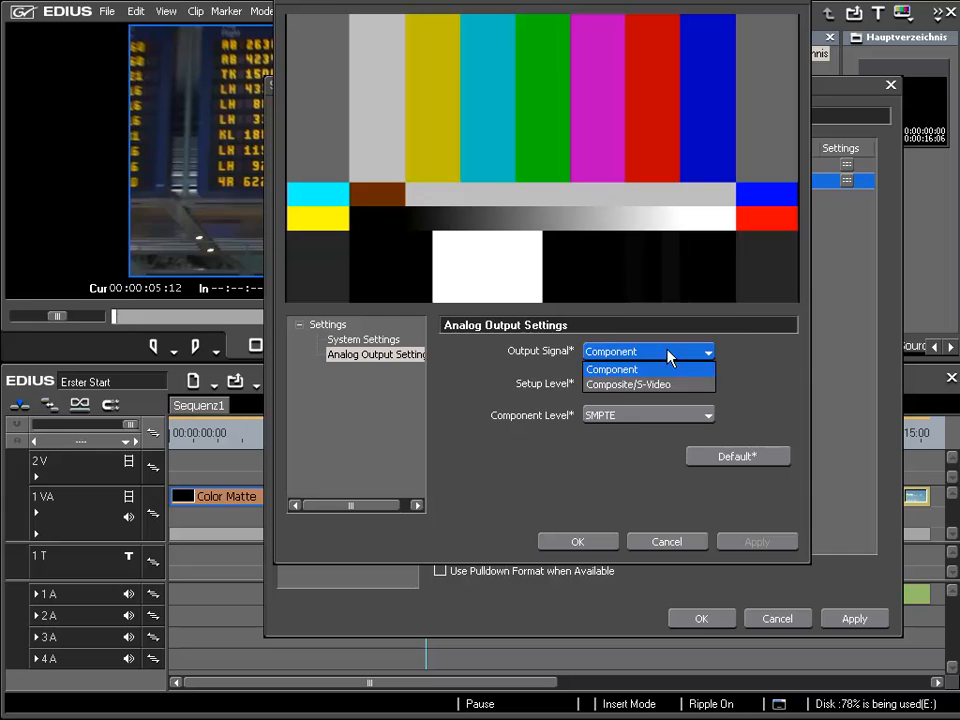
mouse_move(660, 385)
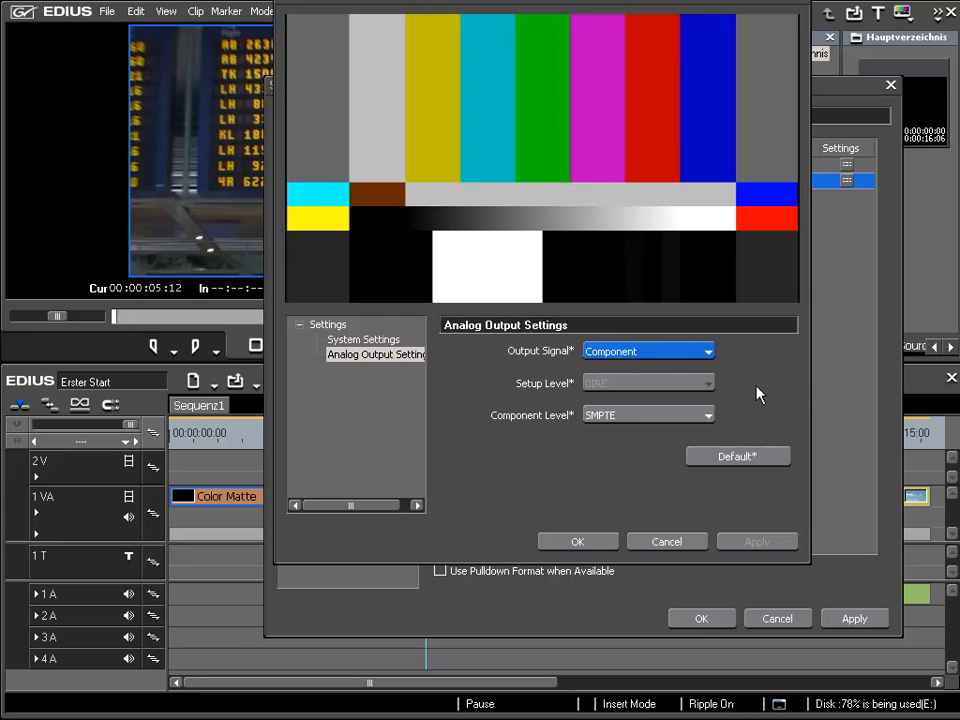
mouse_move(433, 420)
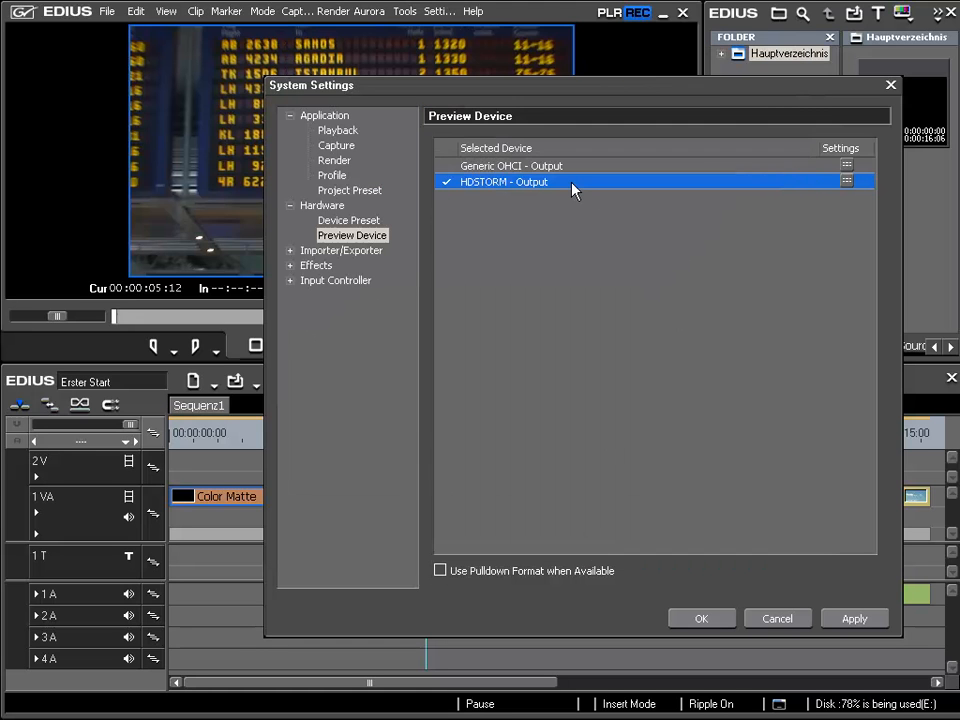
mouse_move(648, 193)
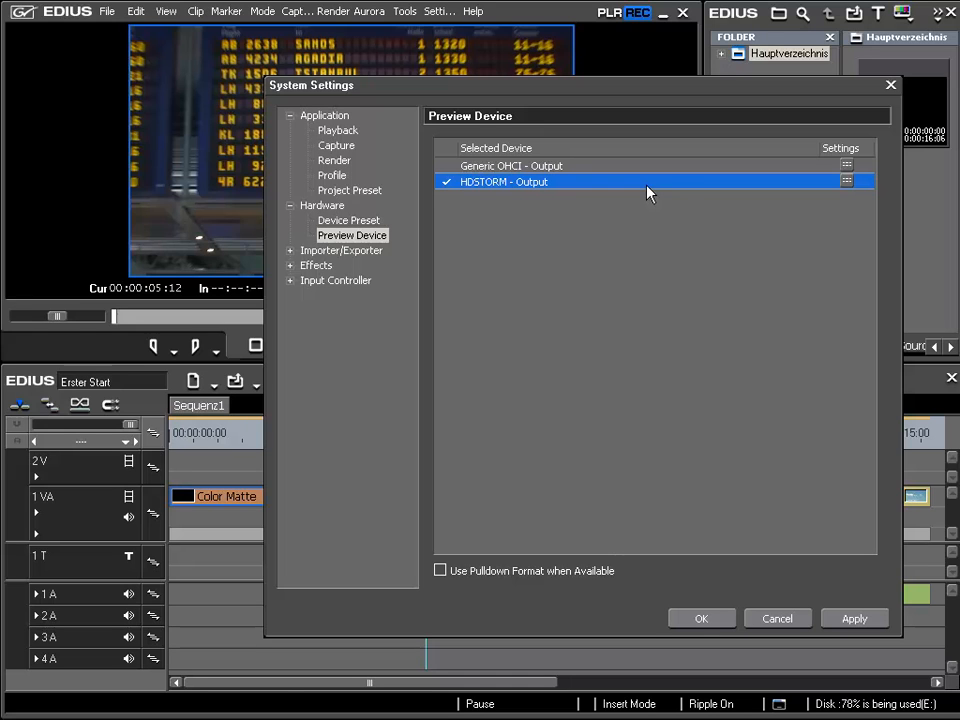
mouse_move(698, 230)
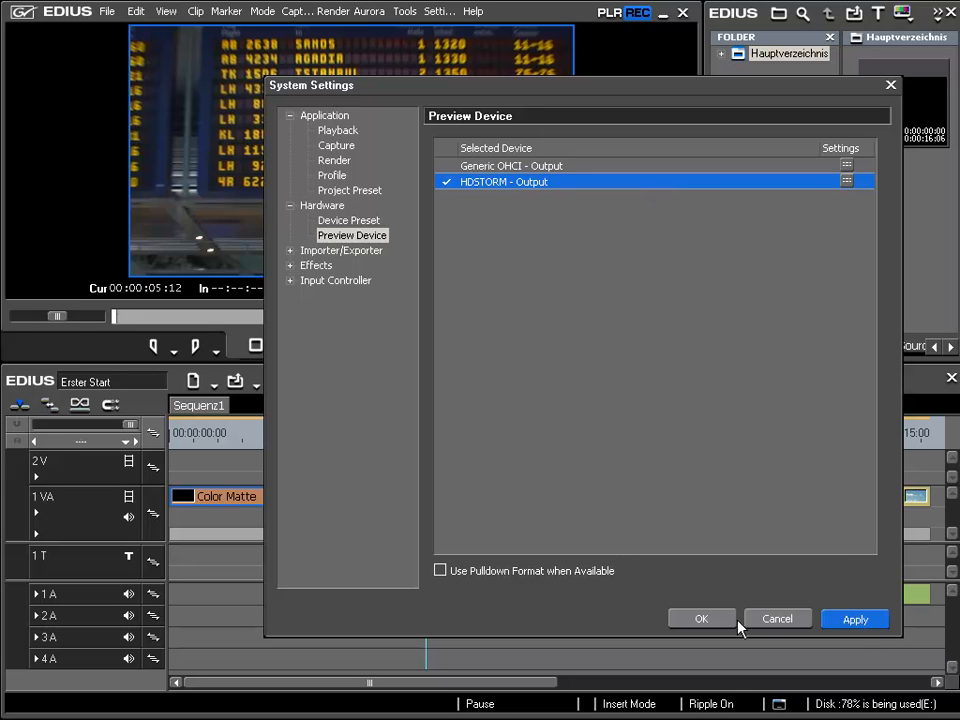
- Confirm the System Settings so HDSTORM becomes the preview device and return to the timeline
left_click(701, 618)
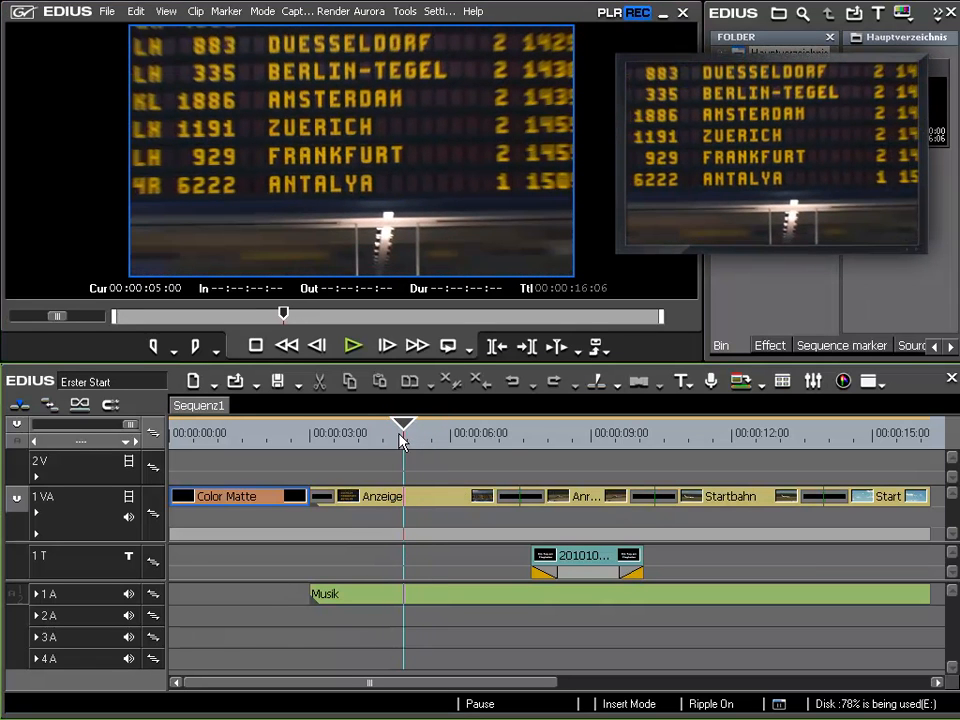
mouse_move(456, 428)
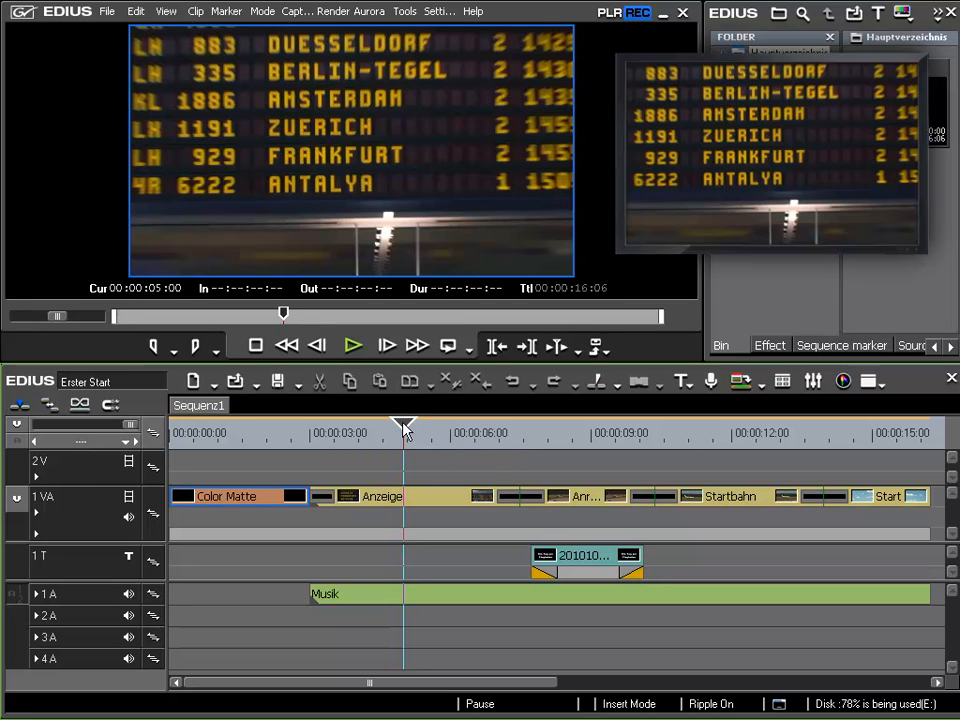
mouse_move(402, 440)
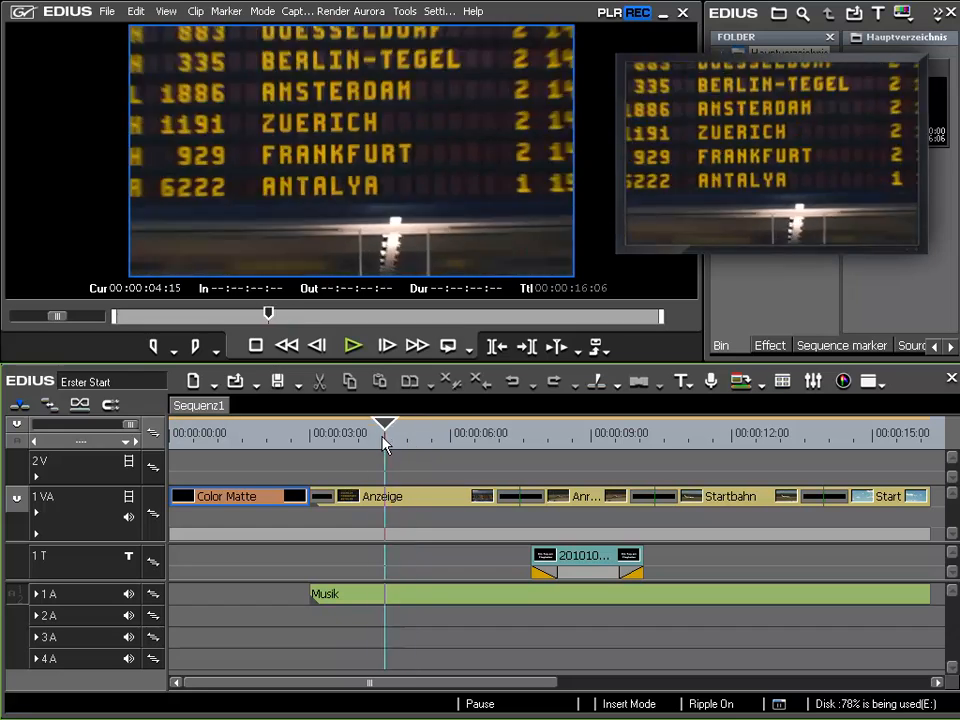
- Scrub the playhead near 00:00:05 to show the departures-board footage on the HDSTORM output
left_click_drag(385, 422, 435, 422)
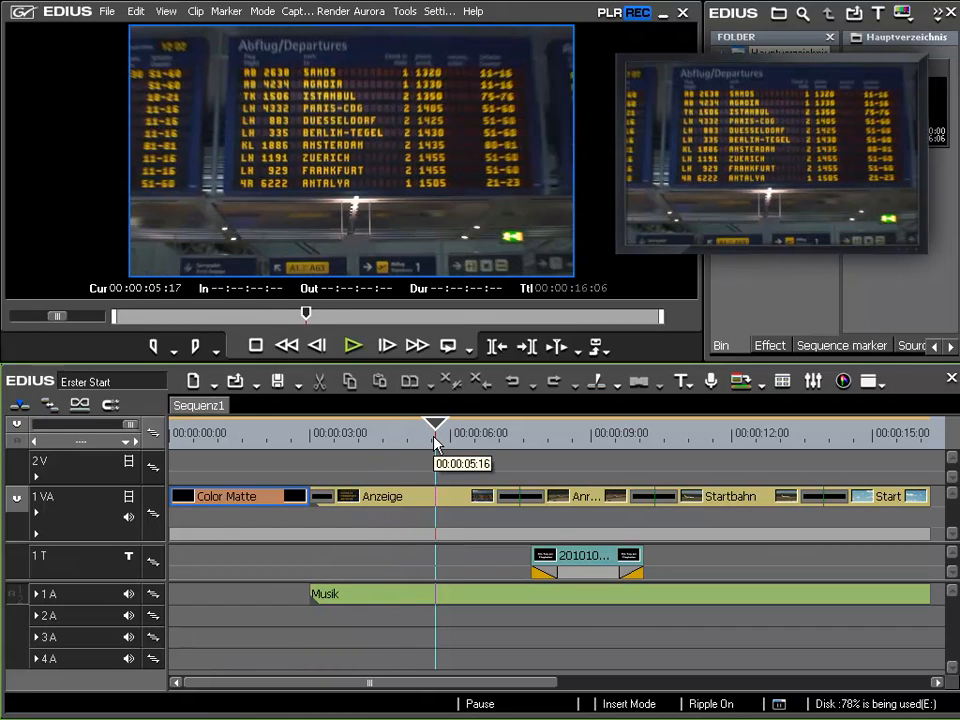